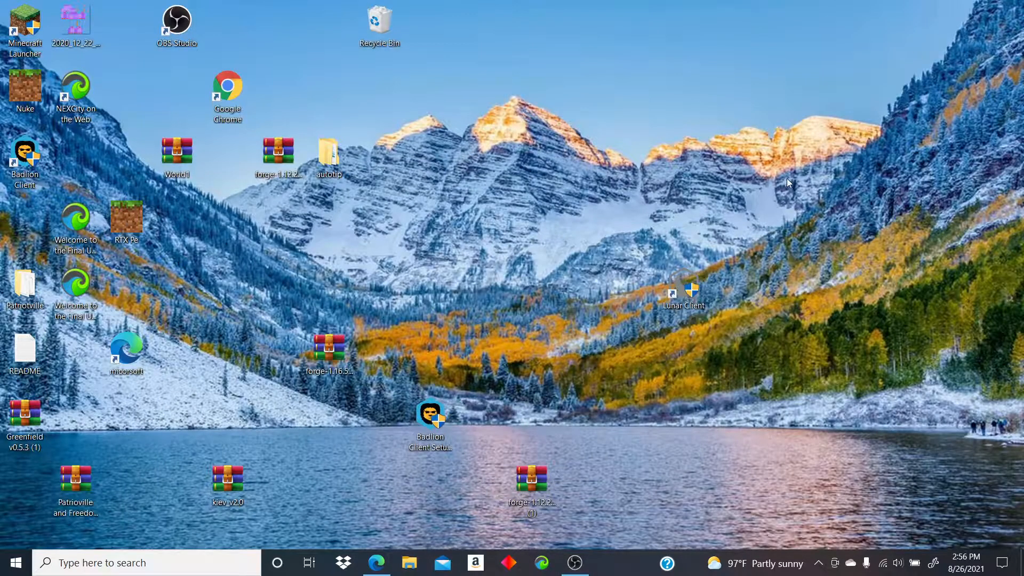
mouse_move(384, 529)
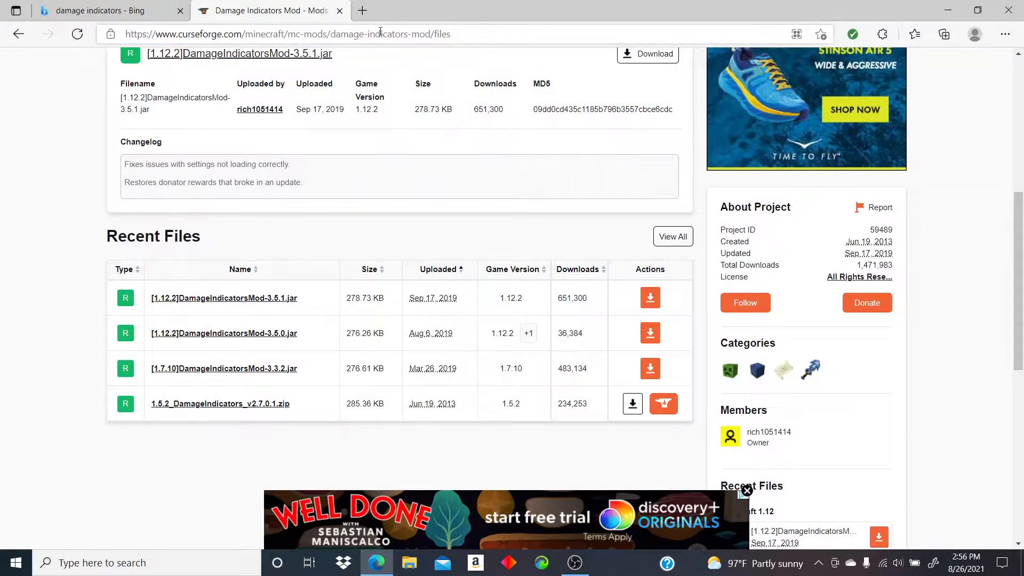
Step: Start the download of the [1.12.2]DamageIndicatorsMod-3.5.1.jar main file from the Files page
scroll(up, 3)
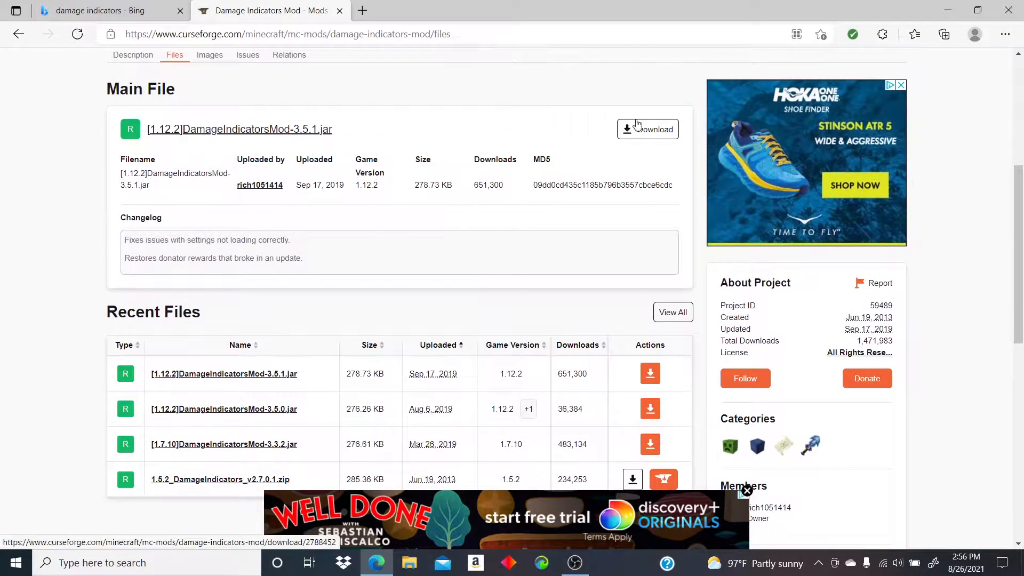
click(647, 129)
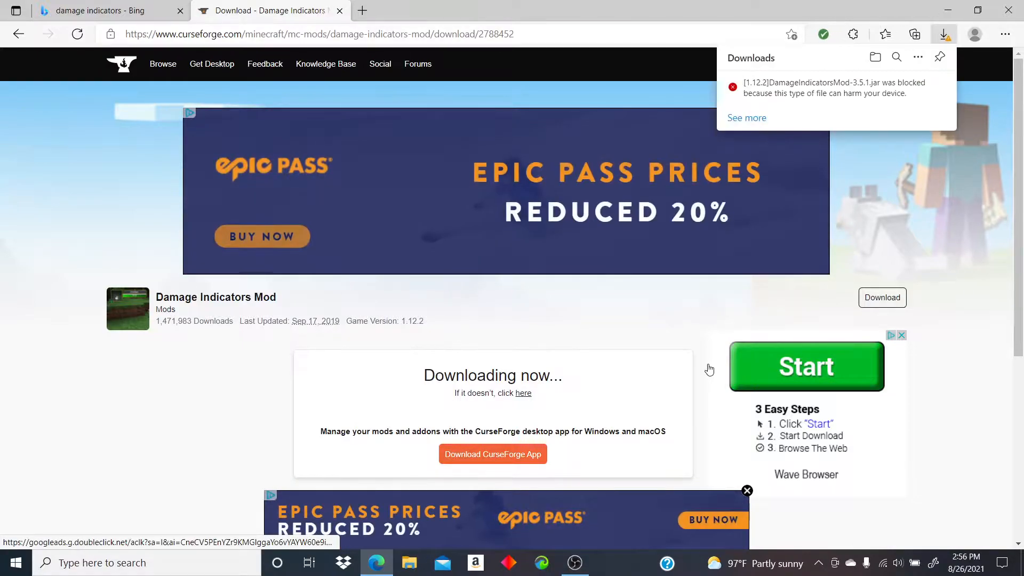
Step: Keep the blocked Damage Indicators jar so it finishes downloading, then close Edge
click(930, 86)
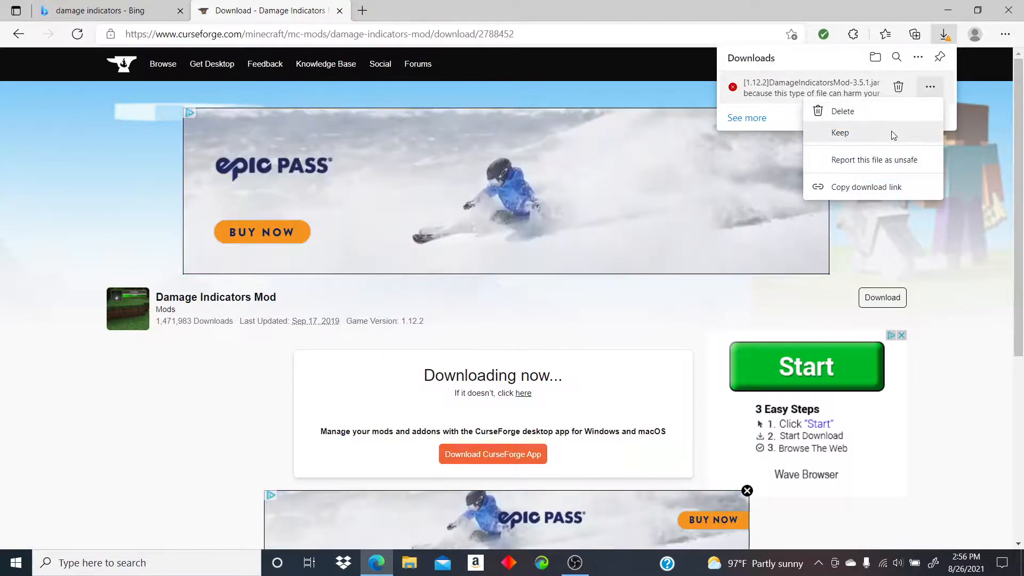
click(839, 132)
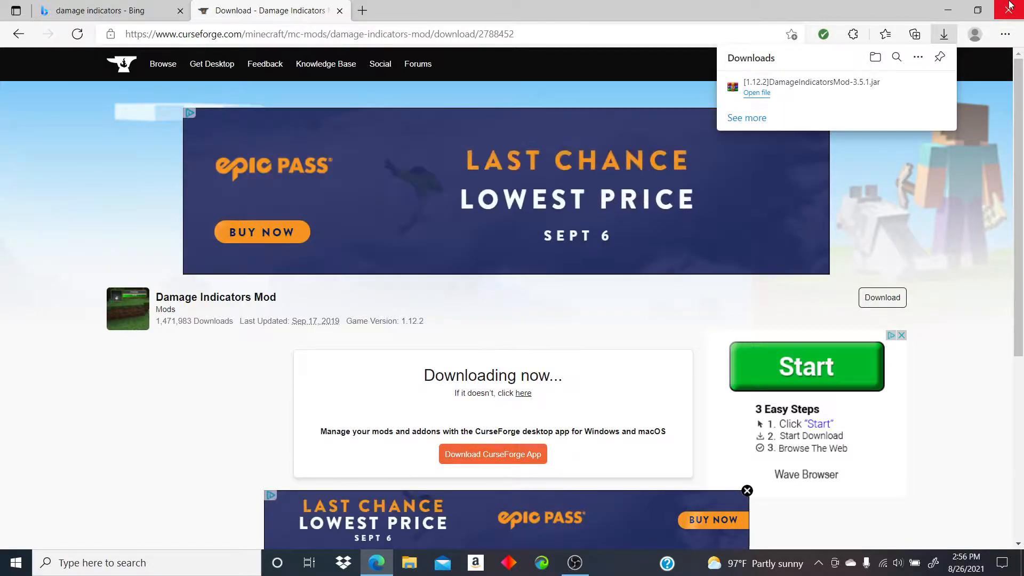
click(1013, 6)
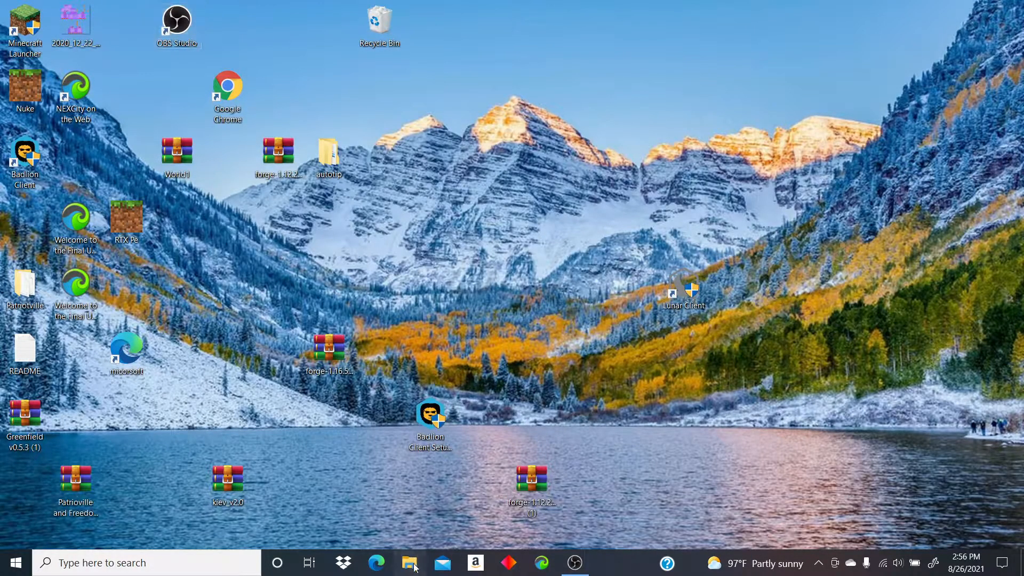
Step: Move the Damage Indicators jar from Downloads onto the desktop and close the folder window
click(410, 562)
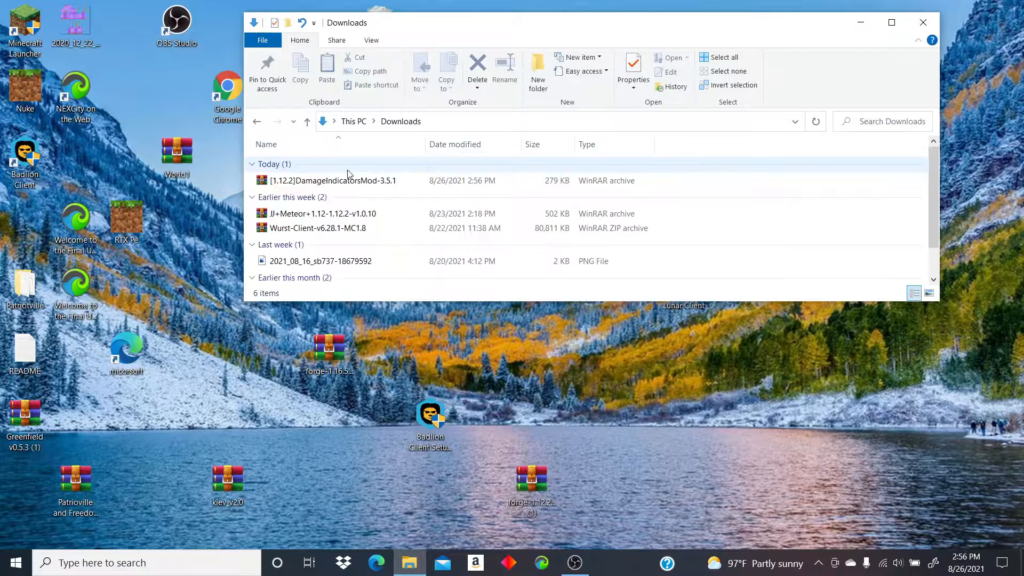
click(329, 180)
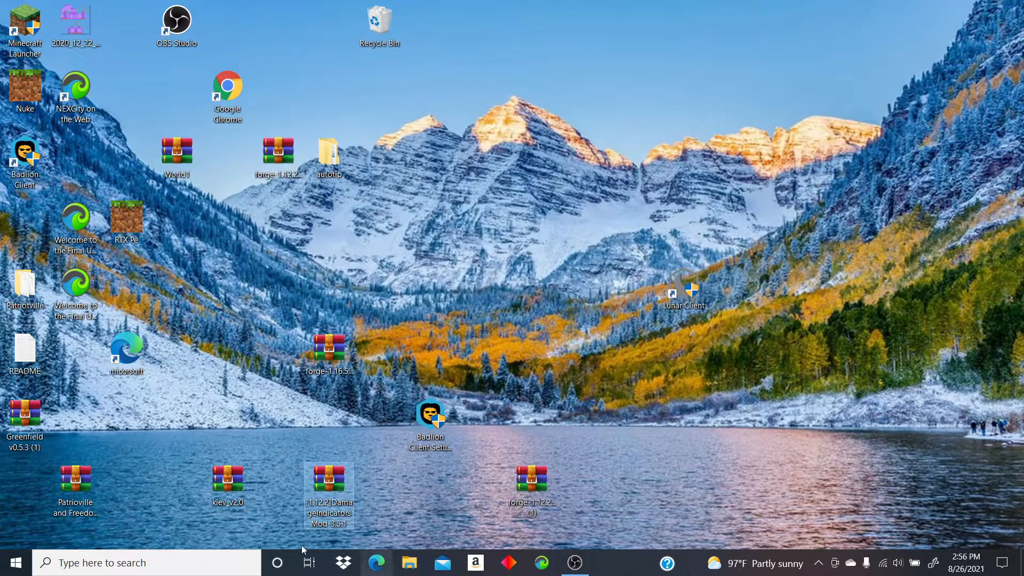
click(146, 562)
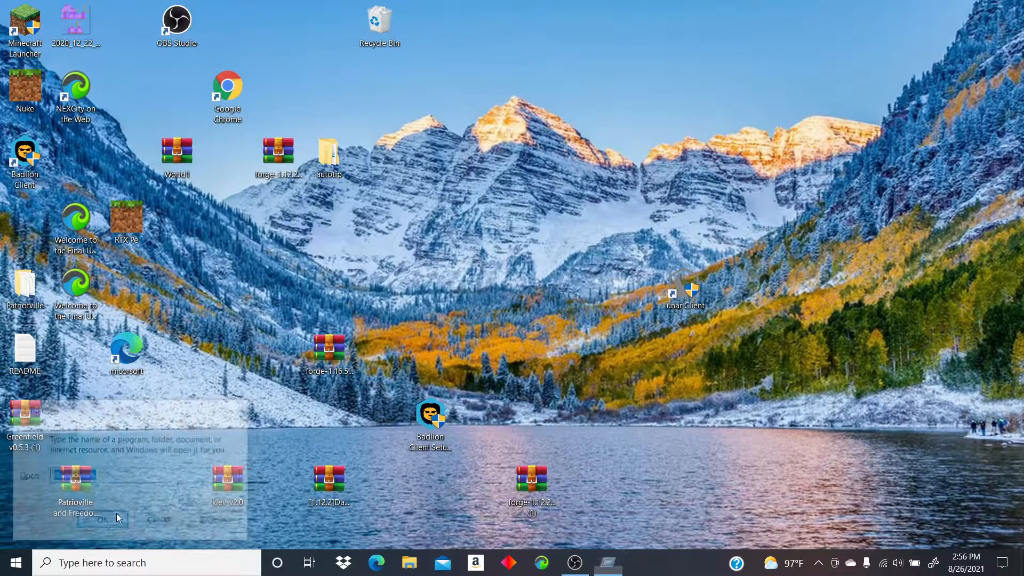
Step: Run %appdata% to reach the Roaming folder containing .minecraft
click(101, 522)
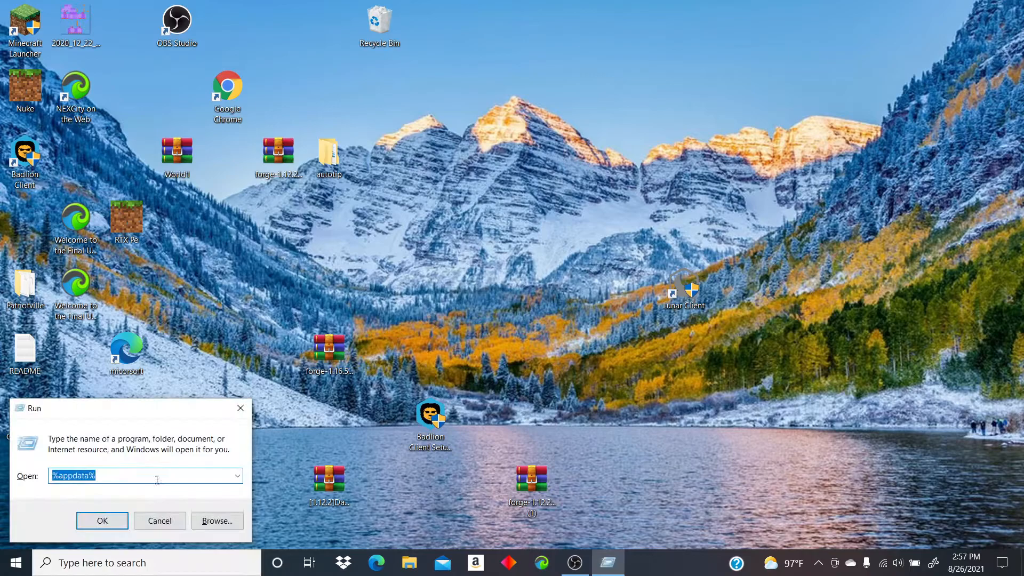
click(103, 521)
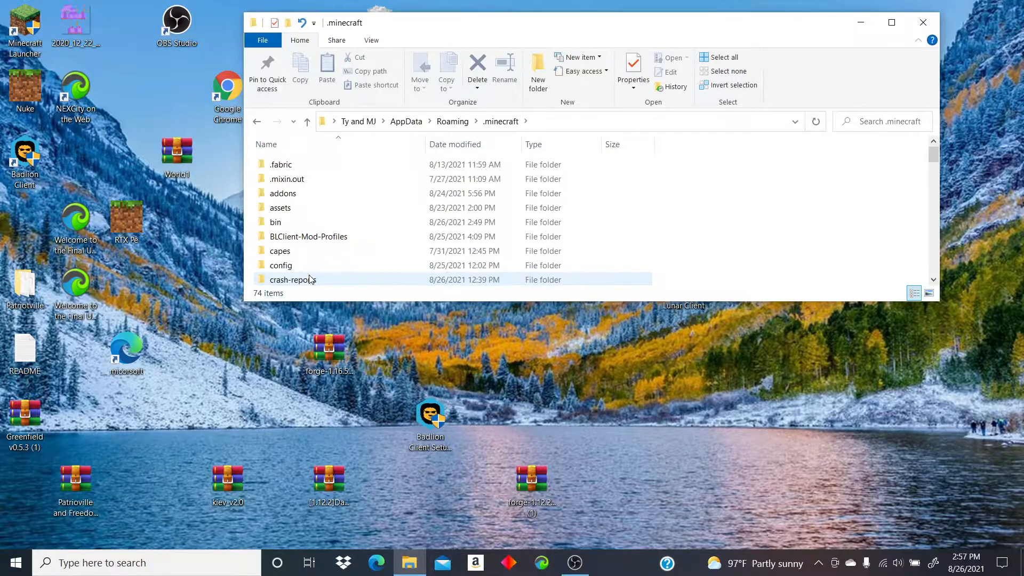
Step: Go into the .minecraft mods folder to receive the Damage Indicators jar
scroll(down, 3)
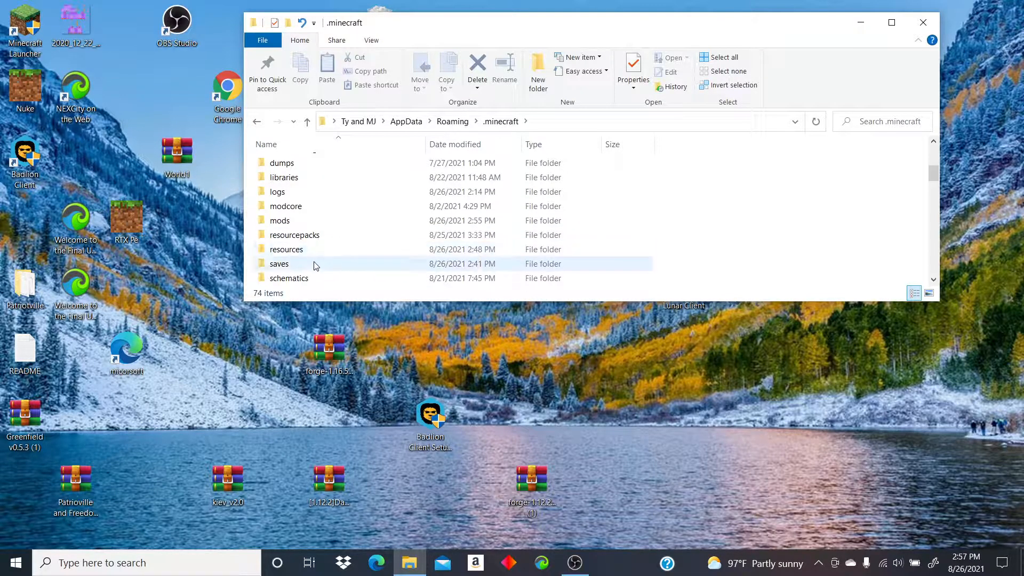
scroll(down, 3)
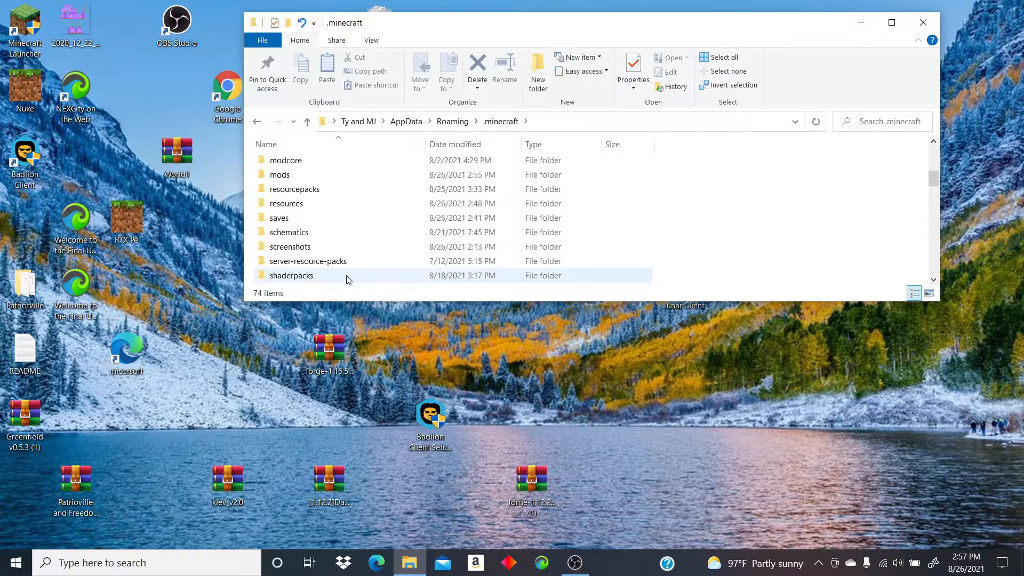
double_click(279, 174)
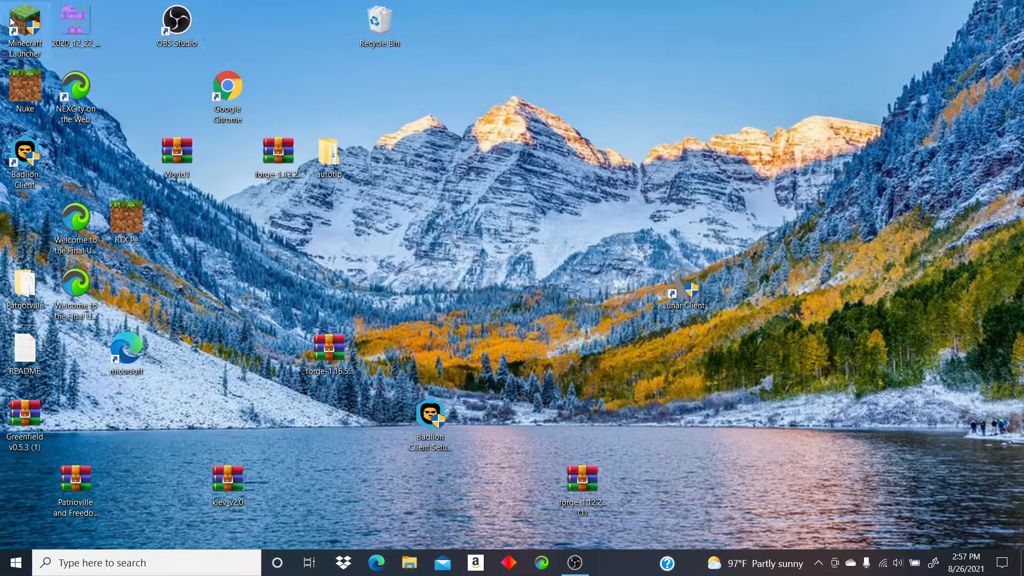
mouse_move(20, 24)
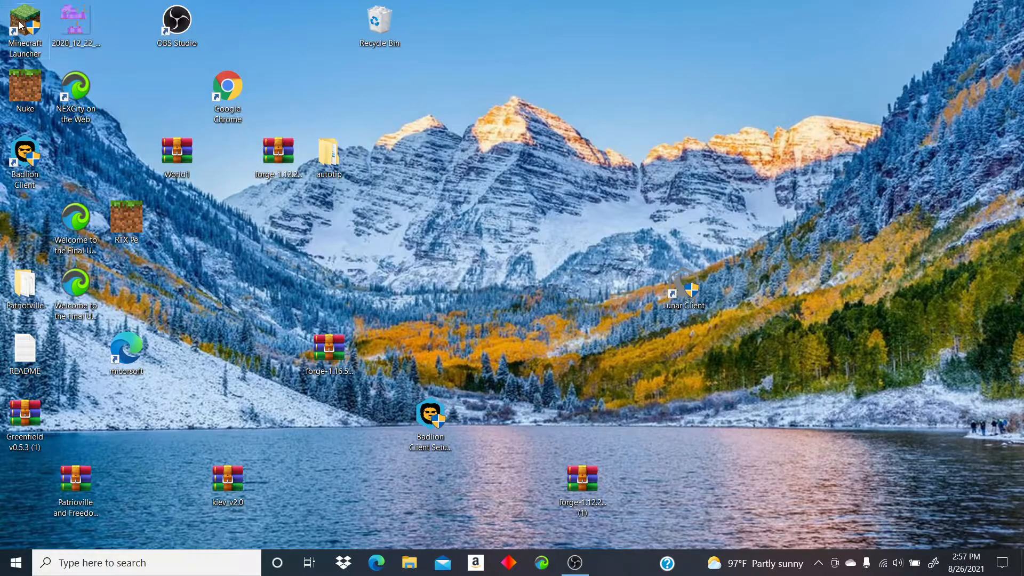
Step: Start the Minecraft Launcher and browse the installations list for the forge 1.12.2 profile
double_click(24, 25)
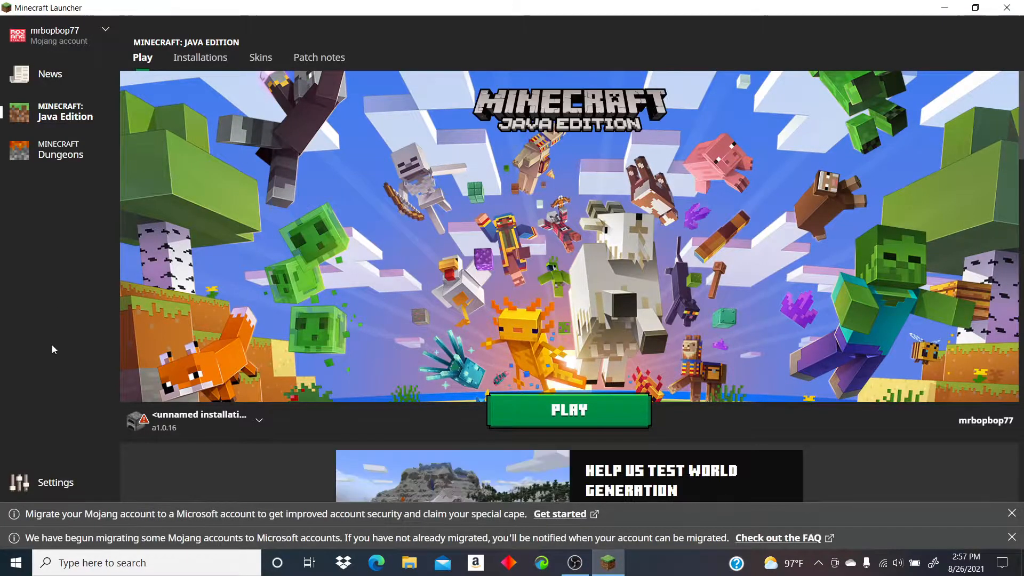
click(258, 419)
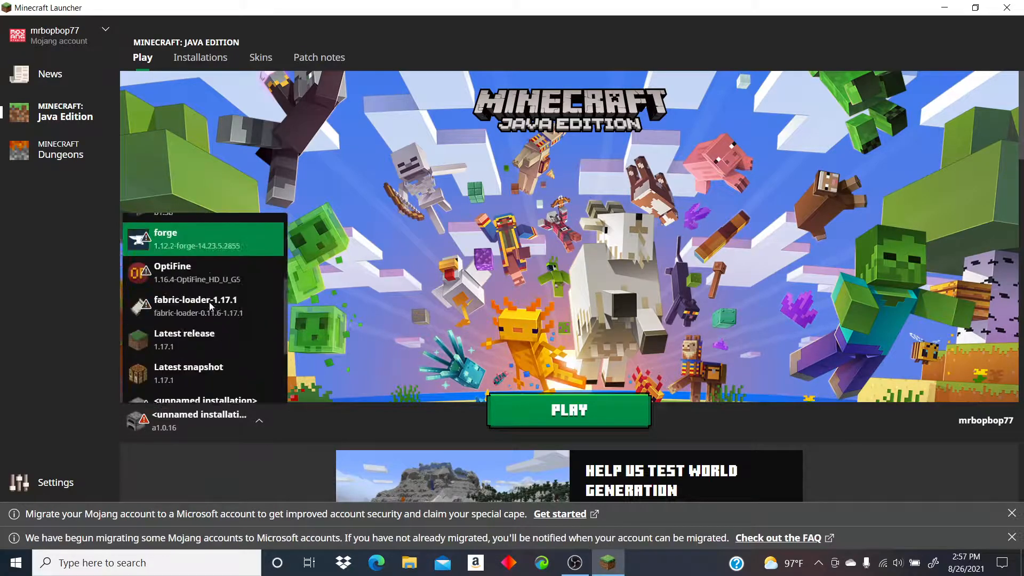
scroll(down, 3)
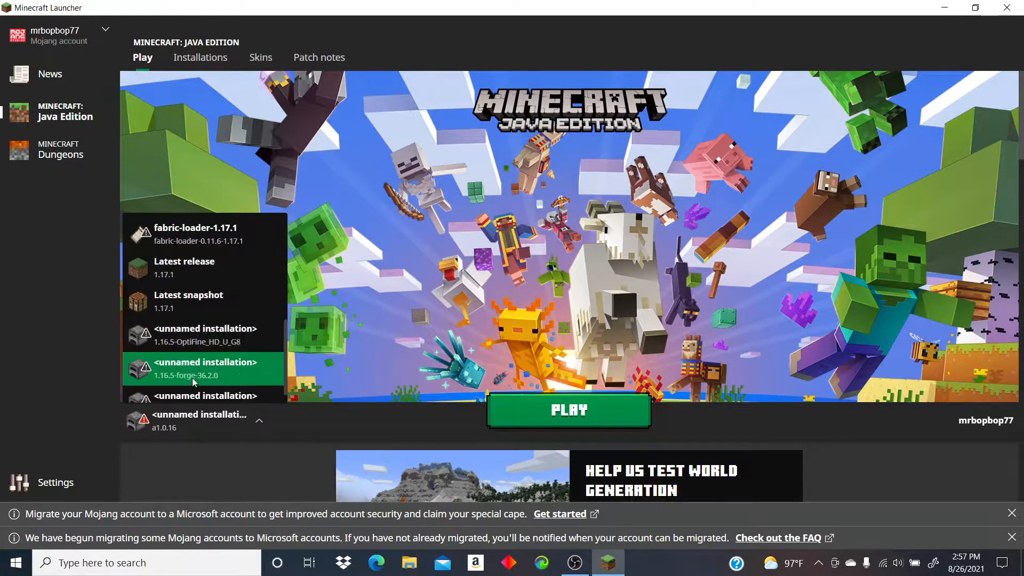
scroll(down, 3)
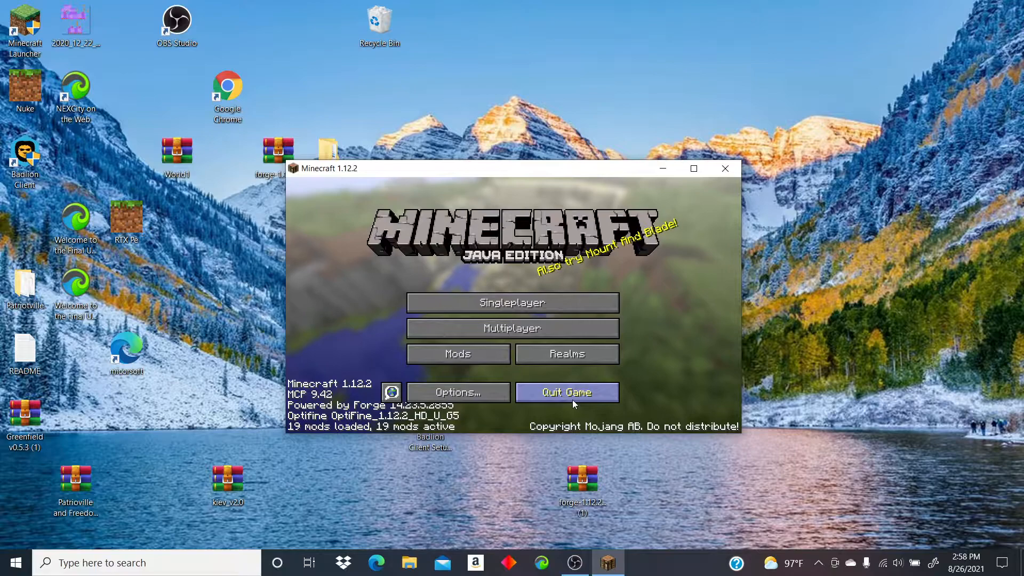
mouse_move(339, 264)
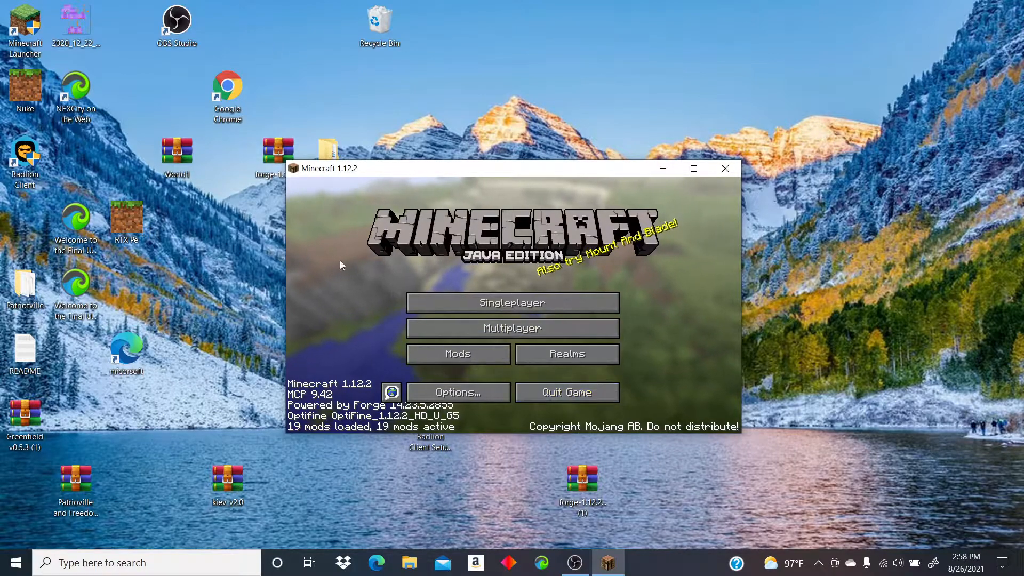
Step: Check Damage Indicators Mod 1.0 in the Mod List and return to the title screen
click(457, 353)
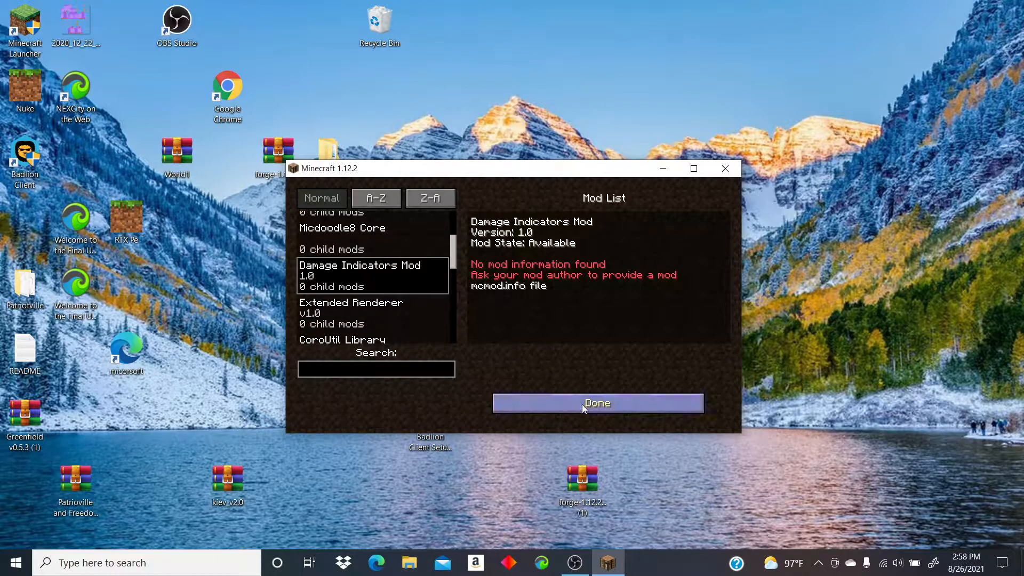
click(598, 403)
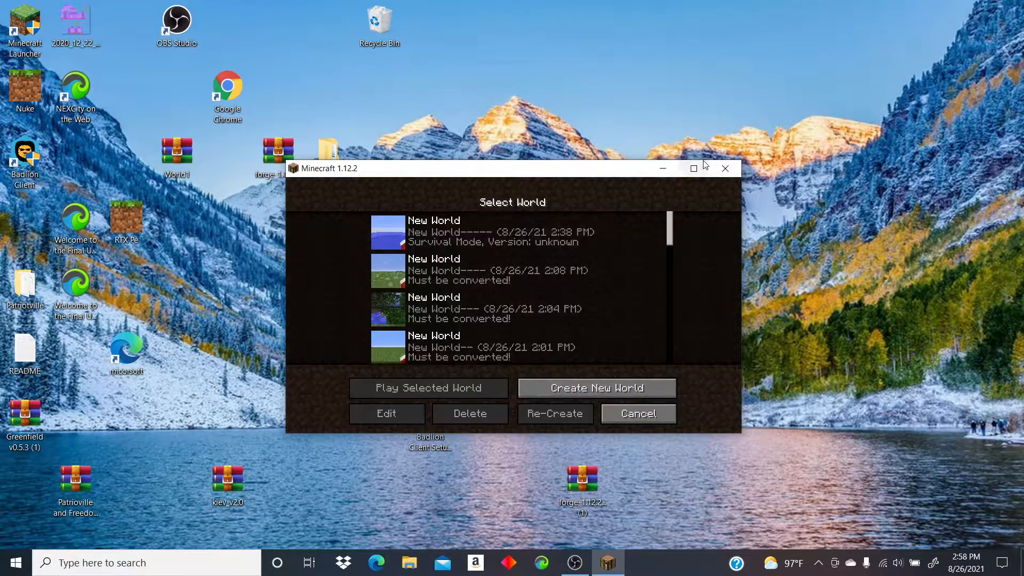
click(595, 387)
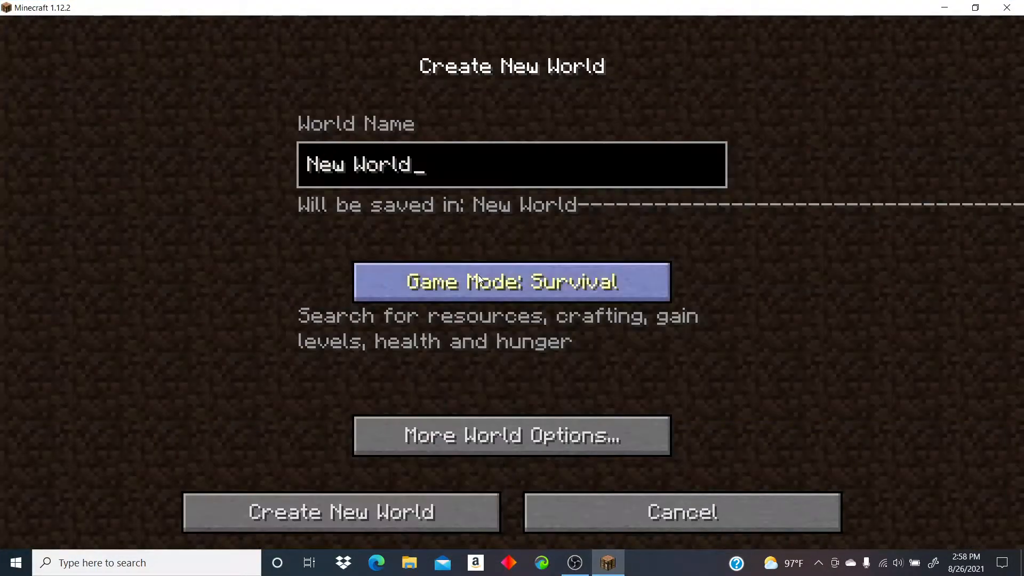
click(341, 511)
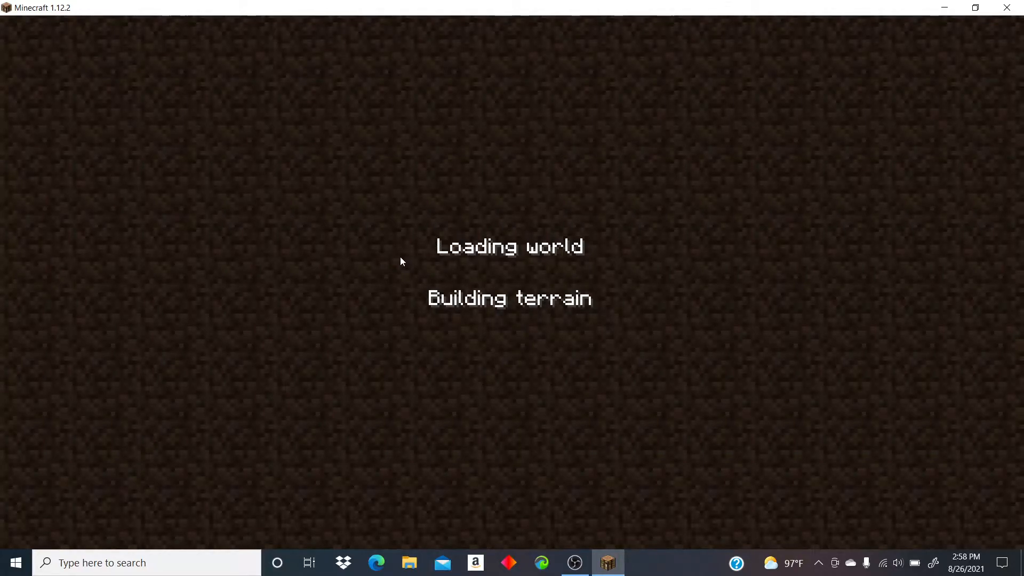
mouse_move(477, 316)
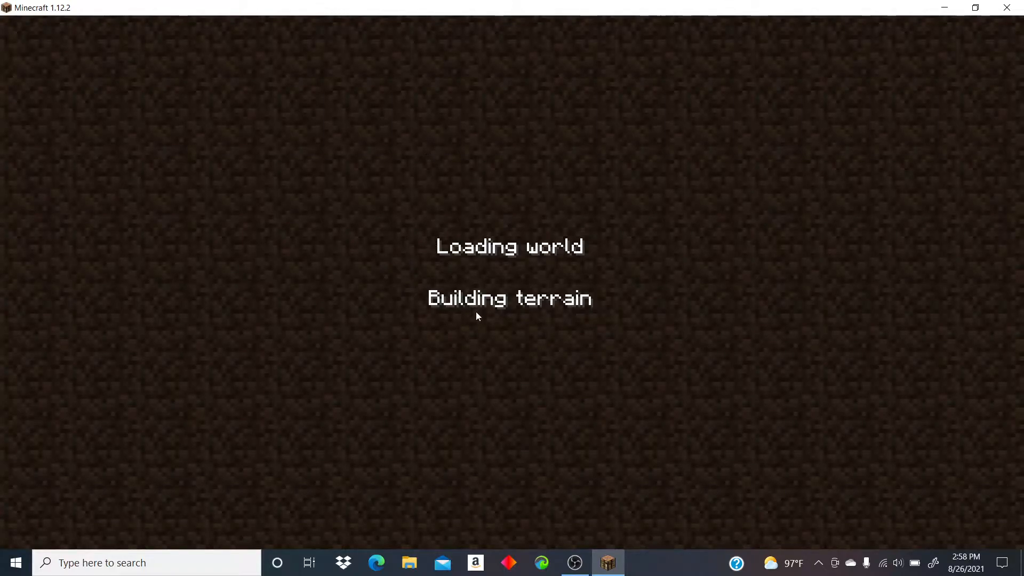
mouse_move(592, 292)
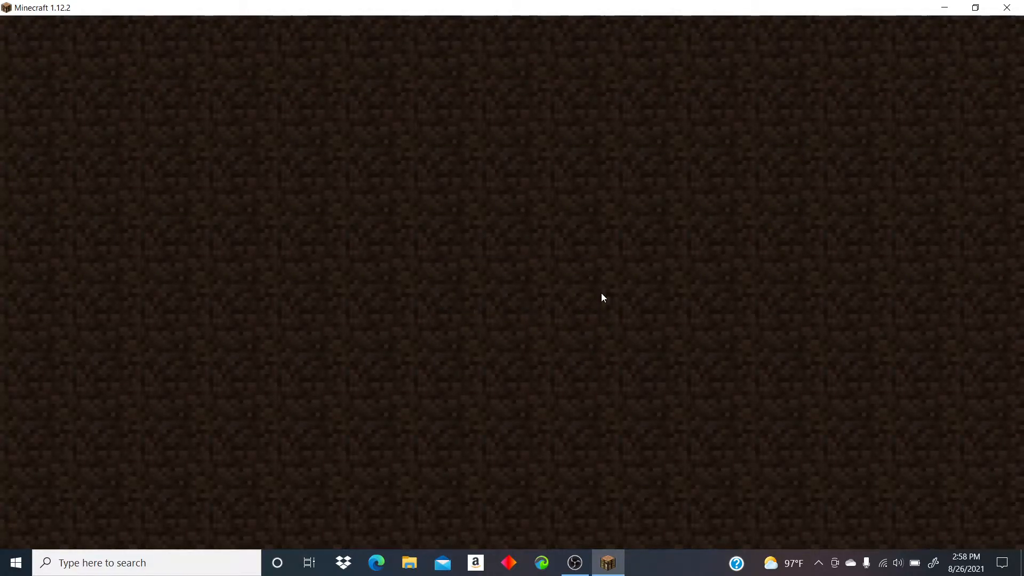
mouse_move(509, 218)
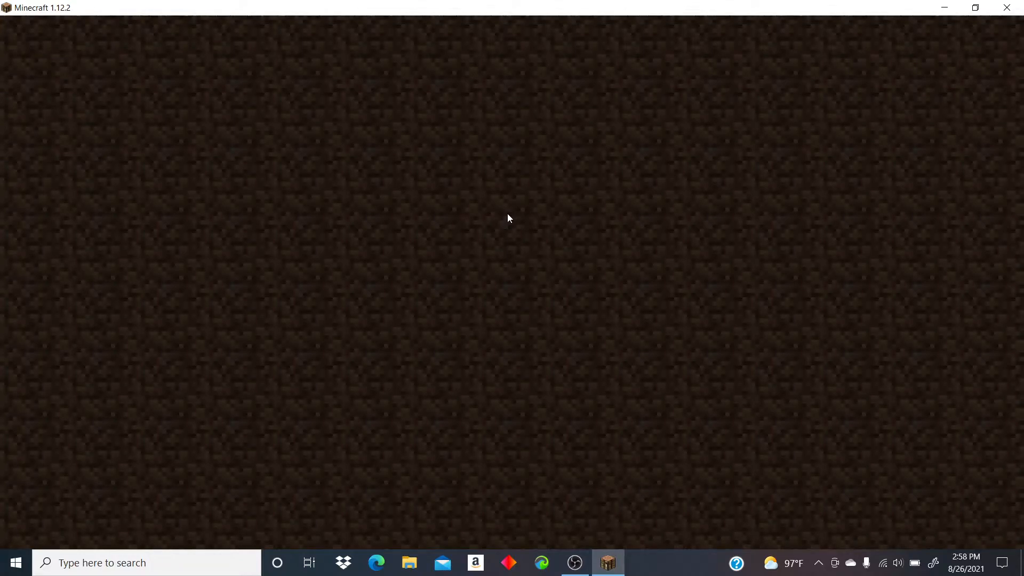
mouse_move(516, 217)
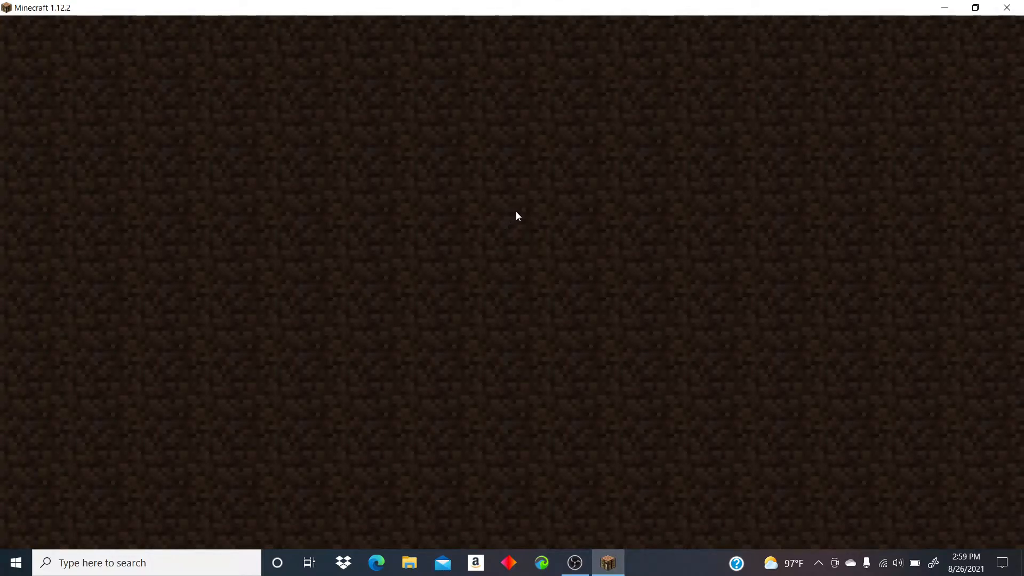
mouse_move(510, 328)
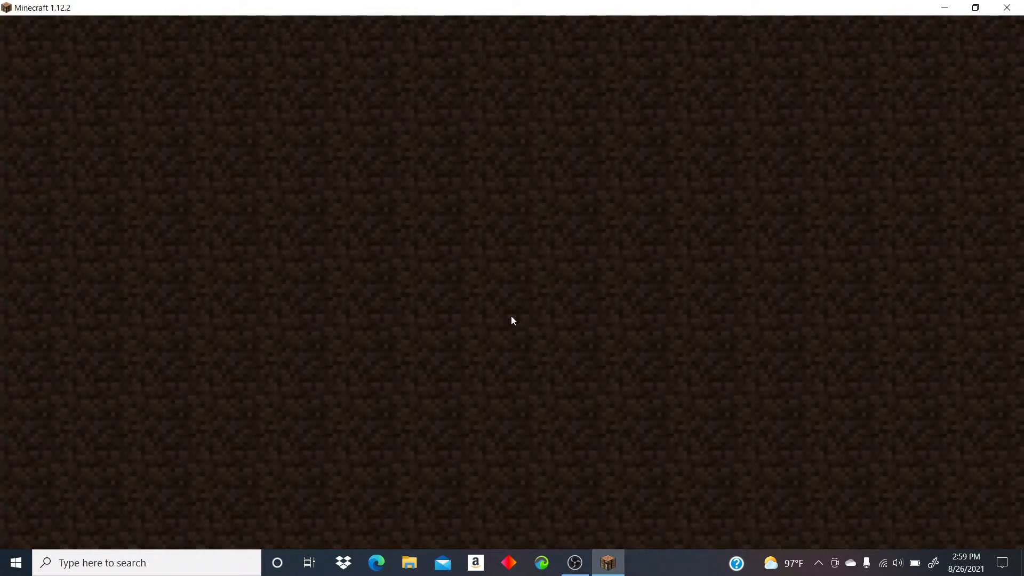
mouse_move(573, 562)
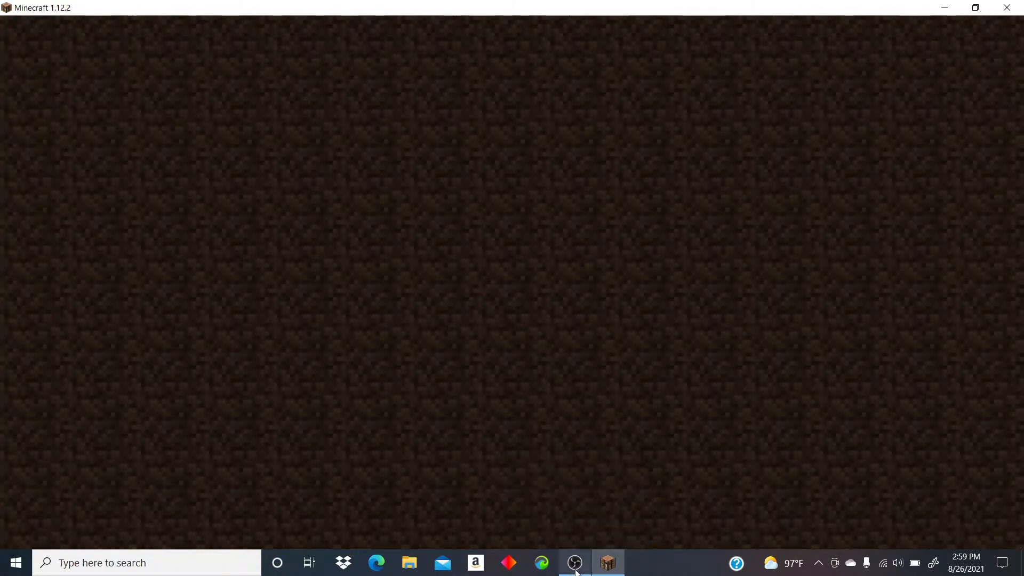
mouse_move(417, 464)
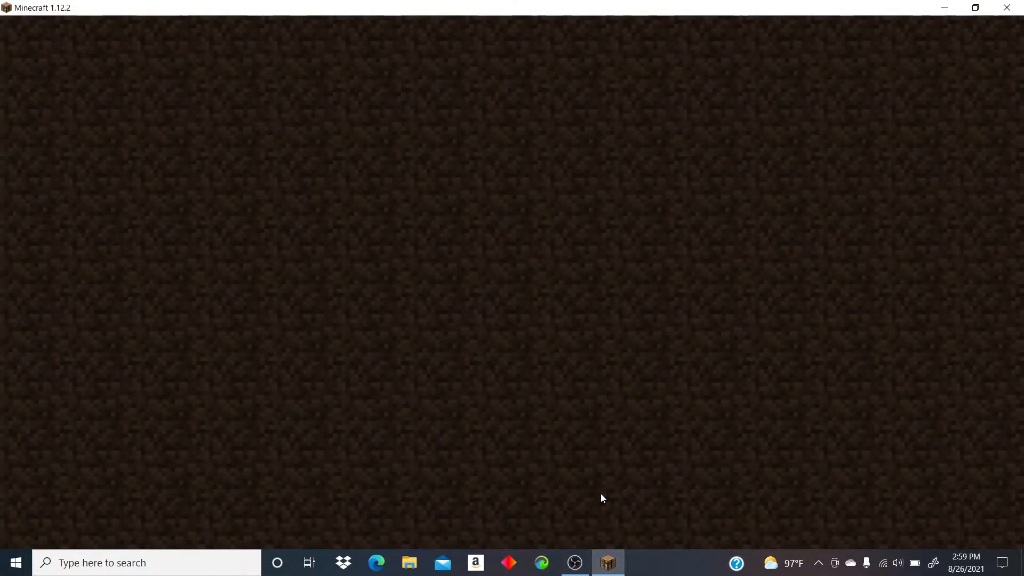
mouse_move(376, 554)
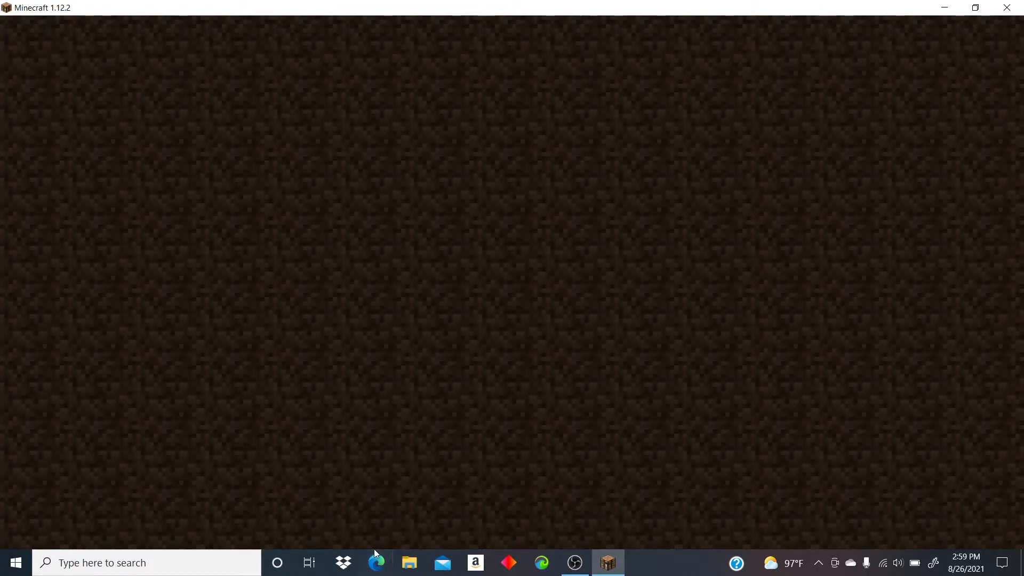
mouse_move(838, 182)
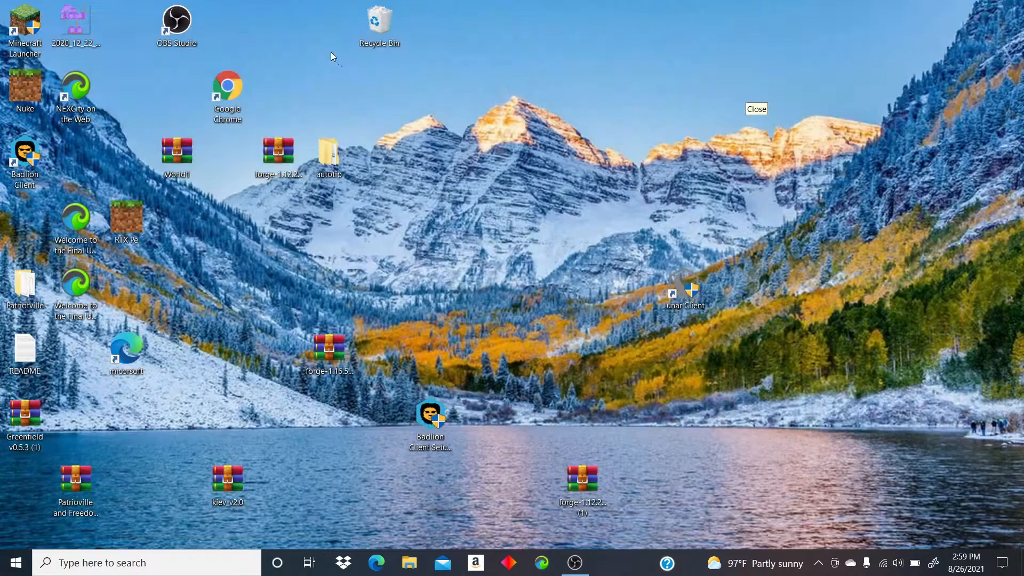
Step: Close the stuck Minecraft game window from its title bar, leaving the desktop
right_click(378, 22)
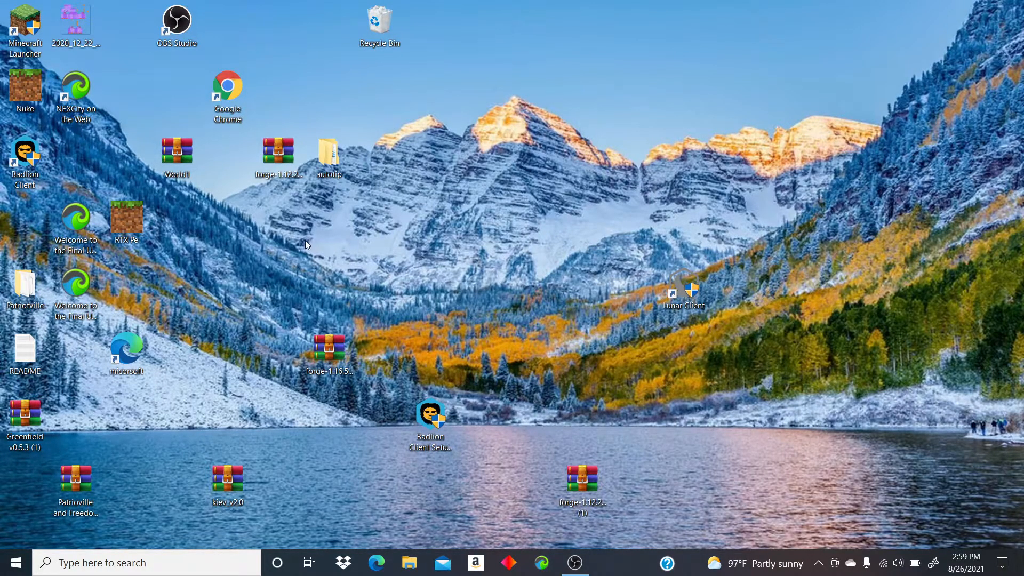
mouse_move(375, 562)
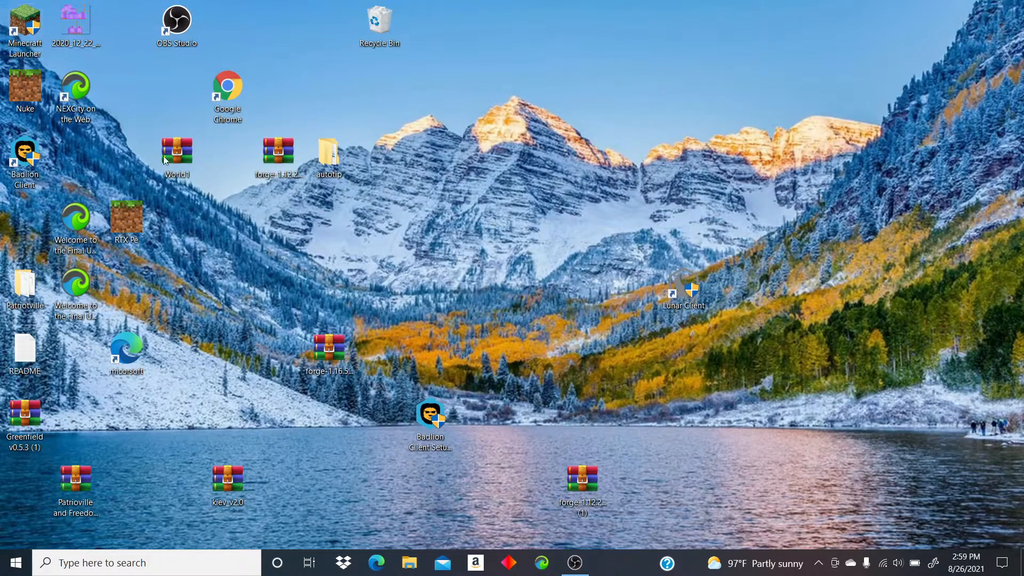
mouse_move(389, 382)
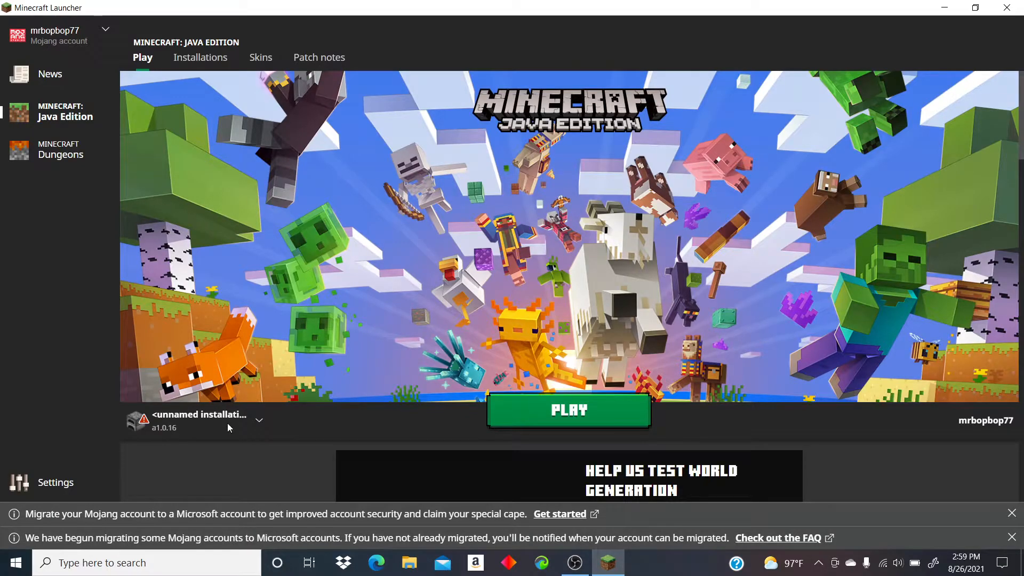
Step: Choose the Forge 1.12.2 installation to relaunch the game with 19 mods
click(258, 420)
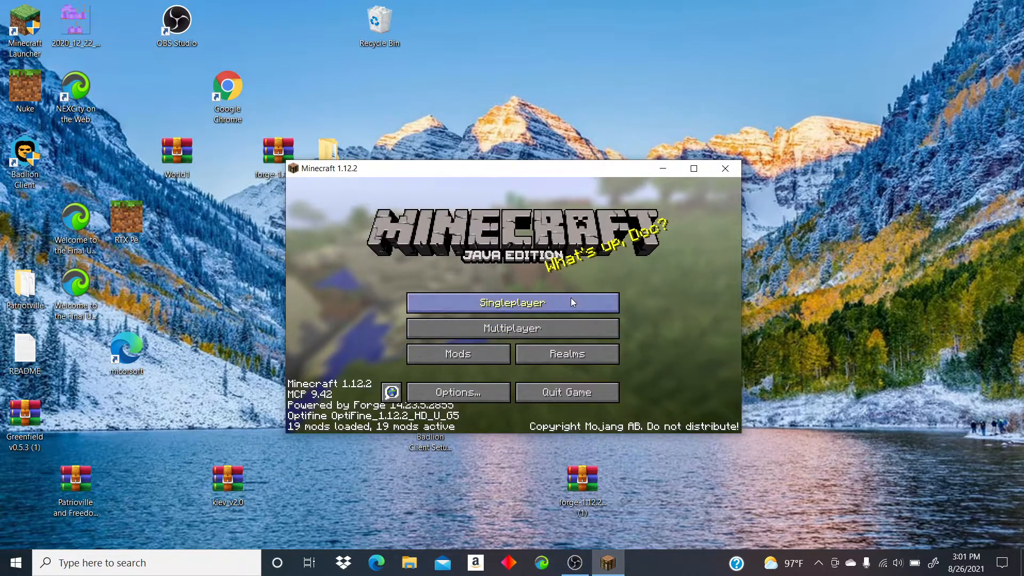
Step: Browse the Select World list for an existing 1.12.2 singleplayer world to load
click(510, 302)
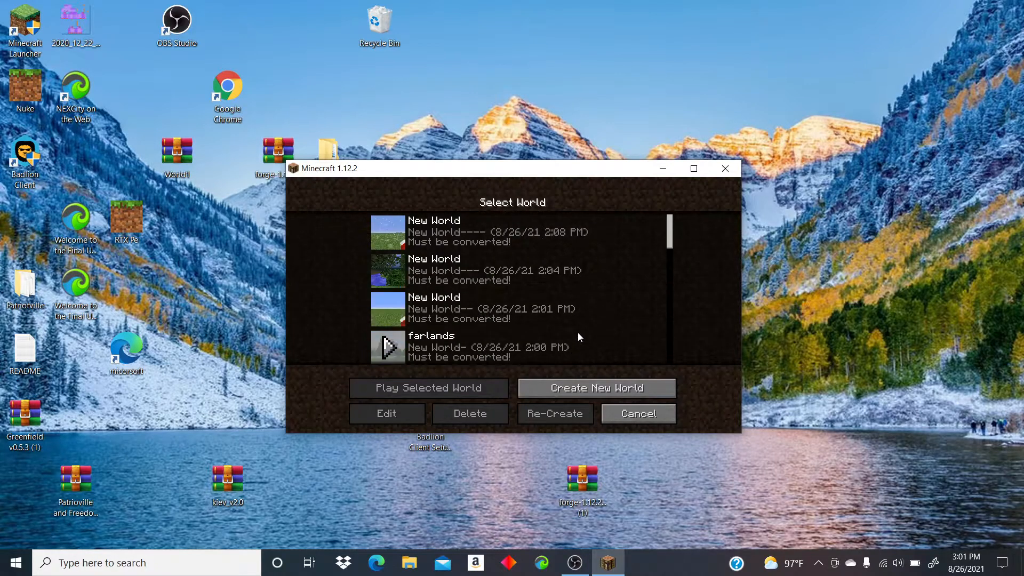
scroll(down, 3)
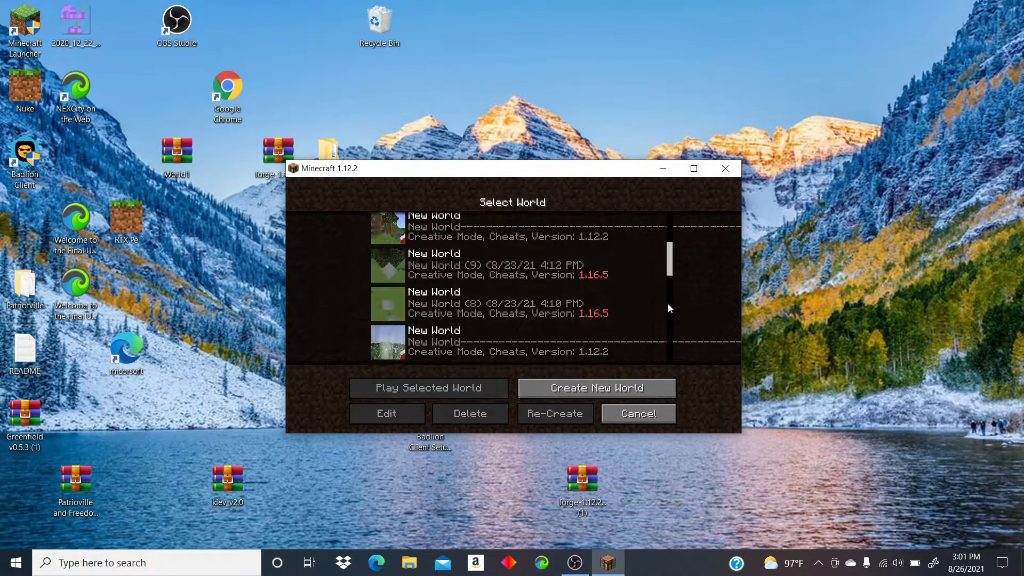
scroll(down, 3)
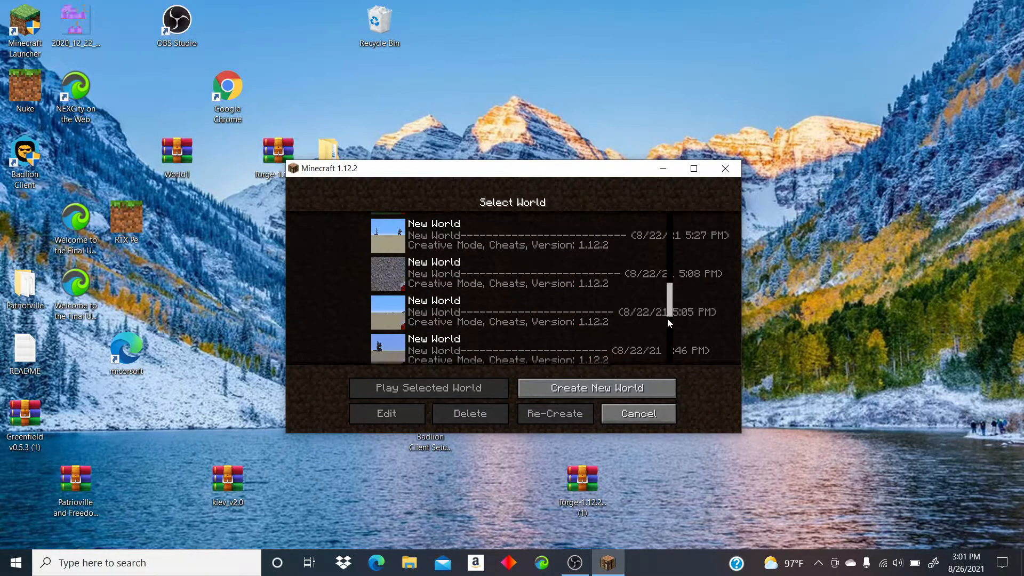
scroll(down, 3)
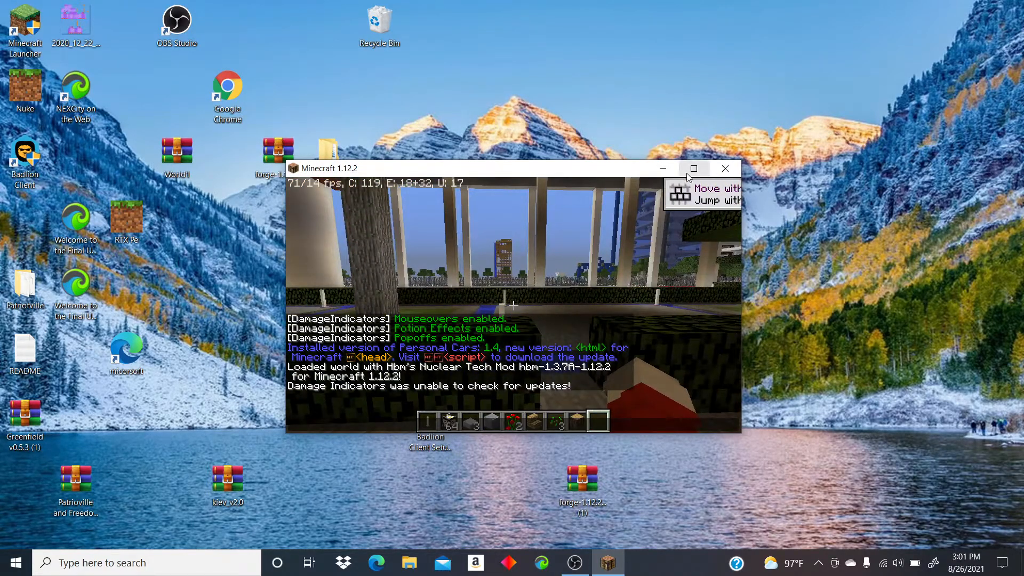
Step: Maximize the game window to full screen and look around the loaded world
click(693, 168)
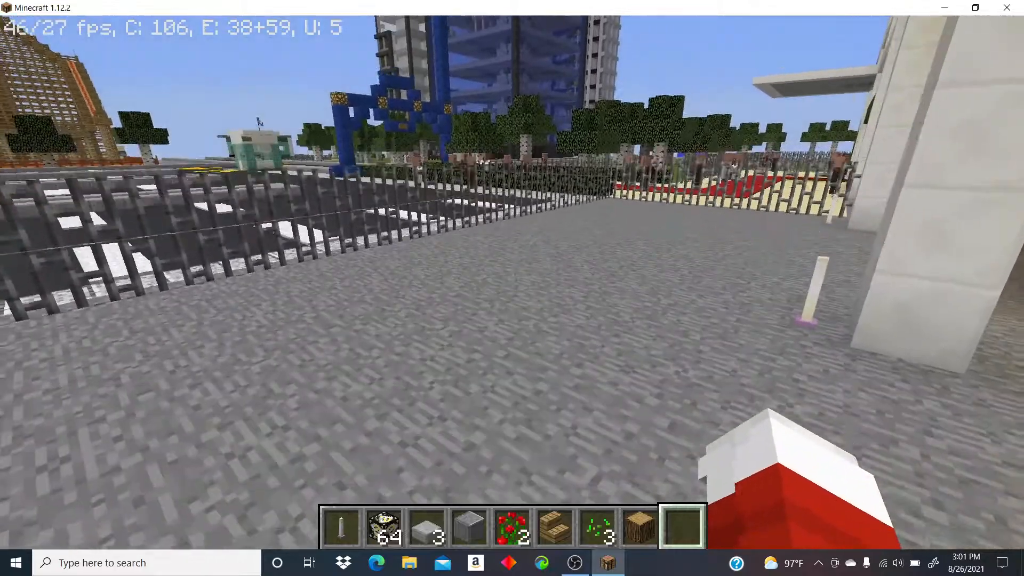
mouse_move(512, 287)
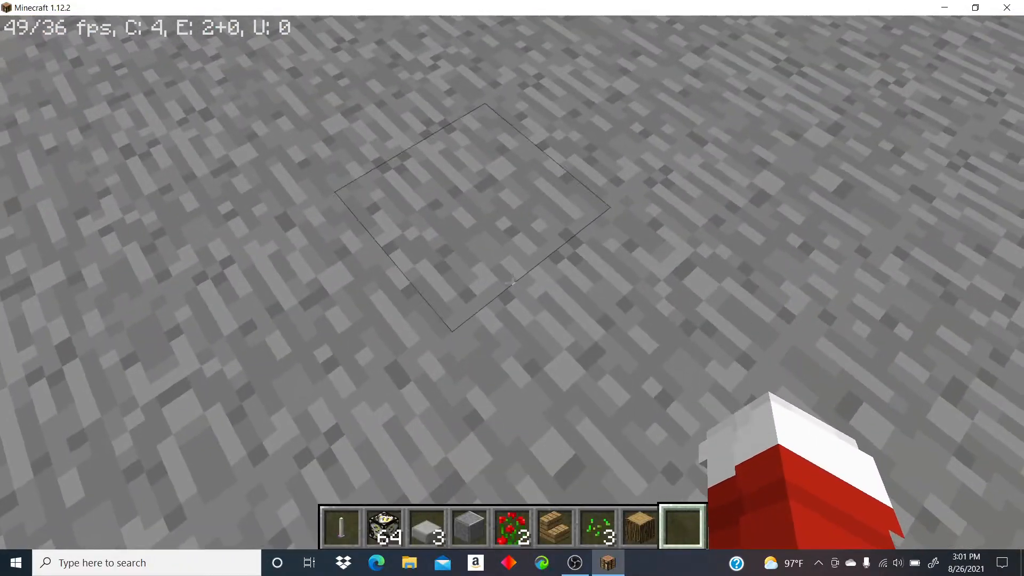
key(e)
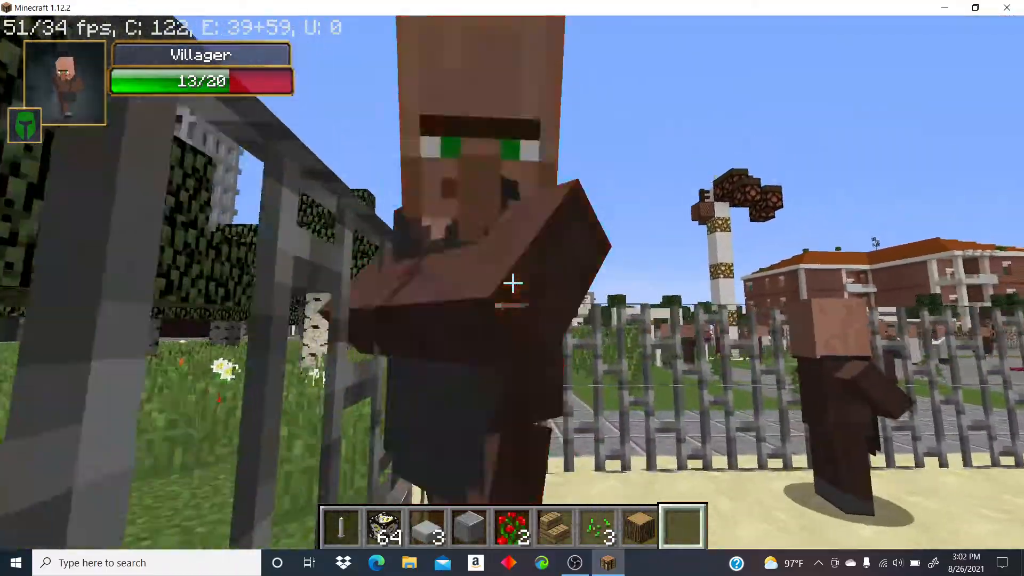
mouse_move(512, 288)
text(/weather2 storm c)
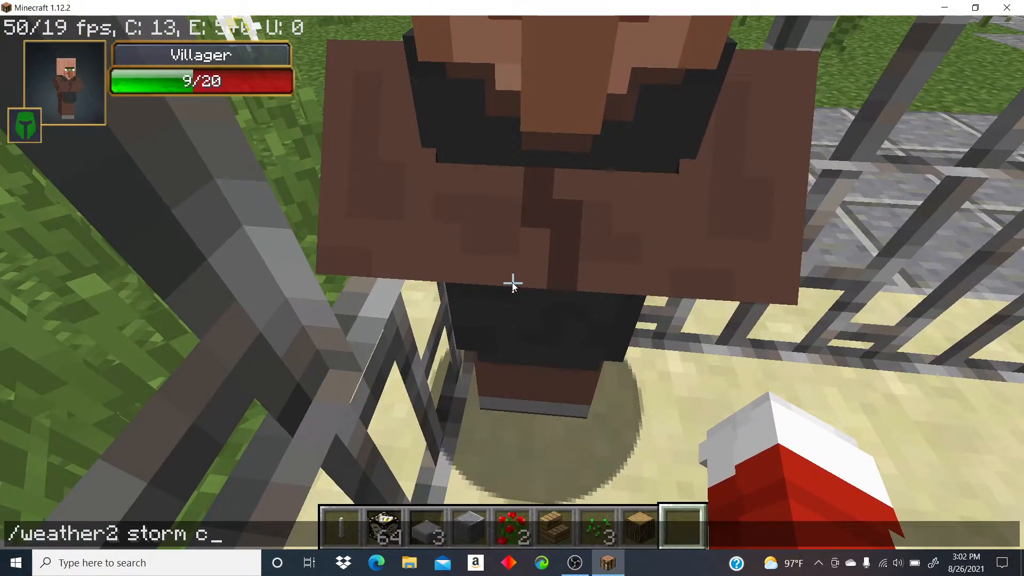
Step: Run /weather2 storm create so a storm spawns and rain falls over the city
key(Return)
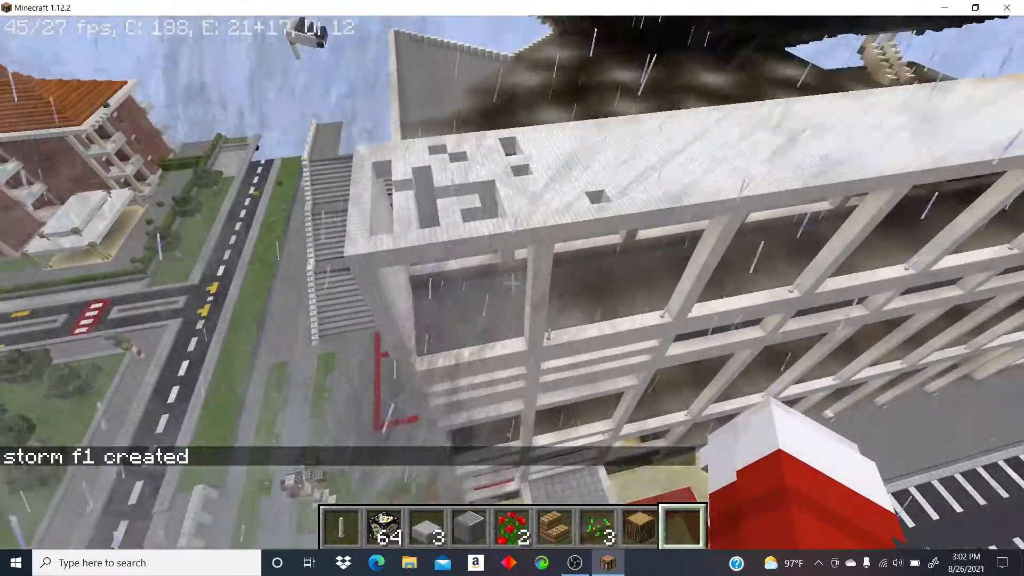
mouse_move(512, 288)
text(/weather2 storm create)
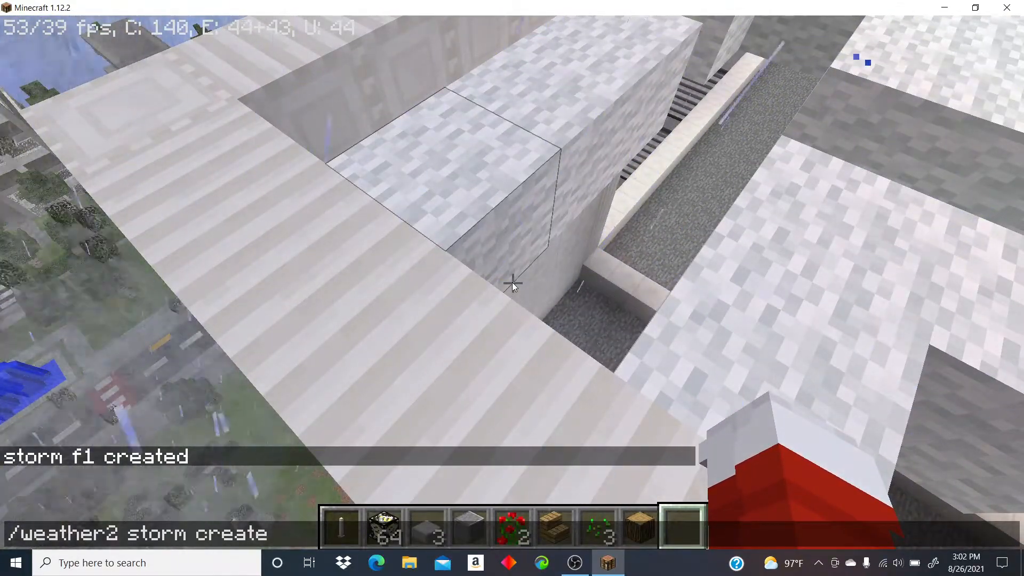
Step: Run the weather2 kill-all-storms command, then switch camera to face the player
text(ki)
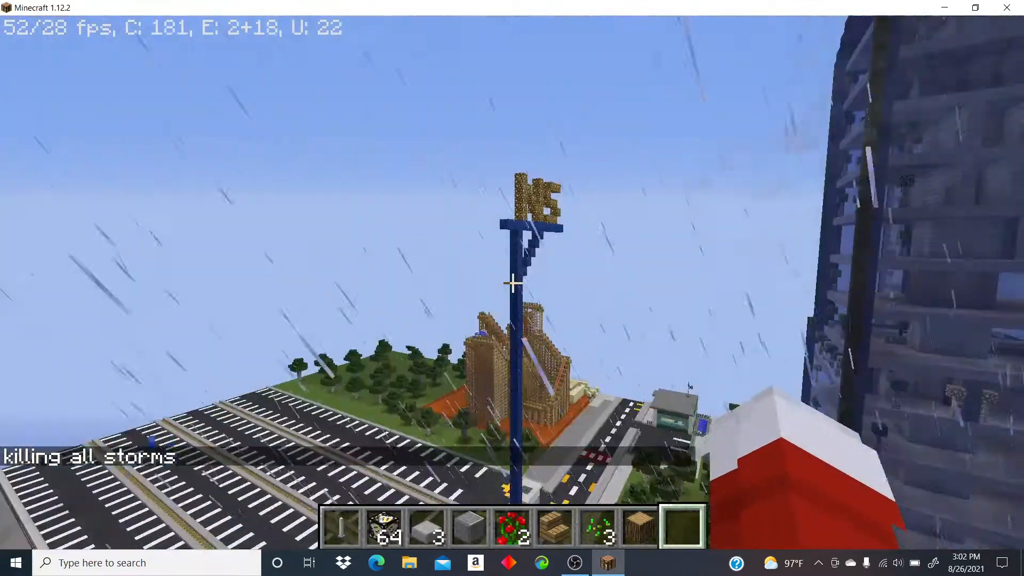
mouse_move(512, 288)
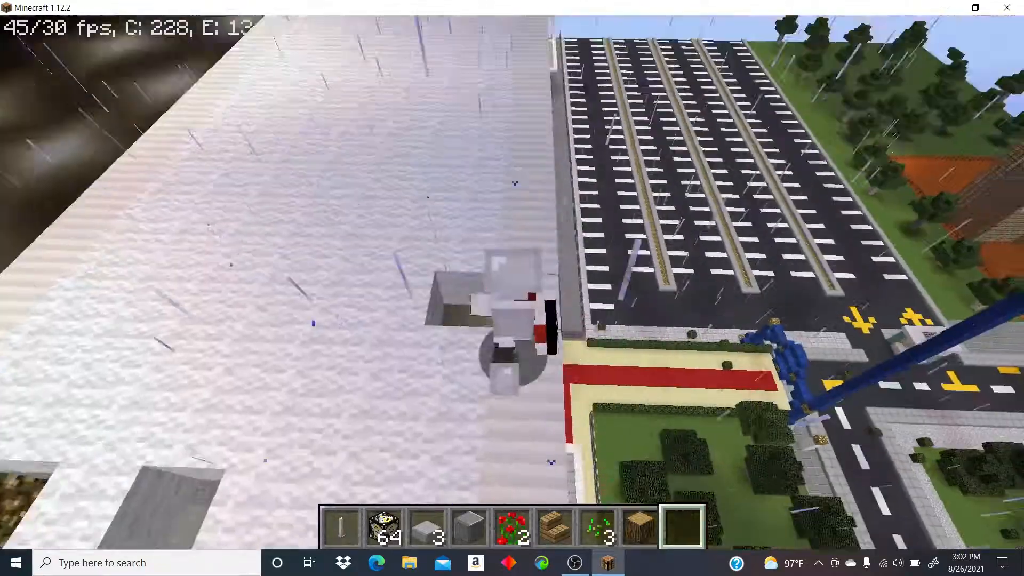
mouse_move(511, 288)
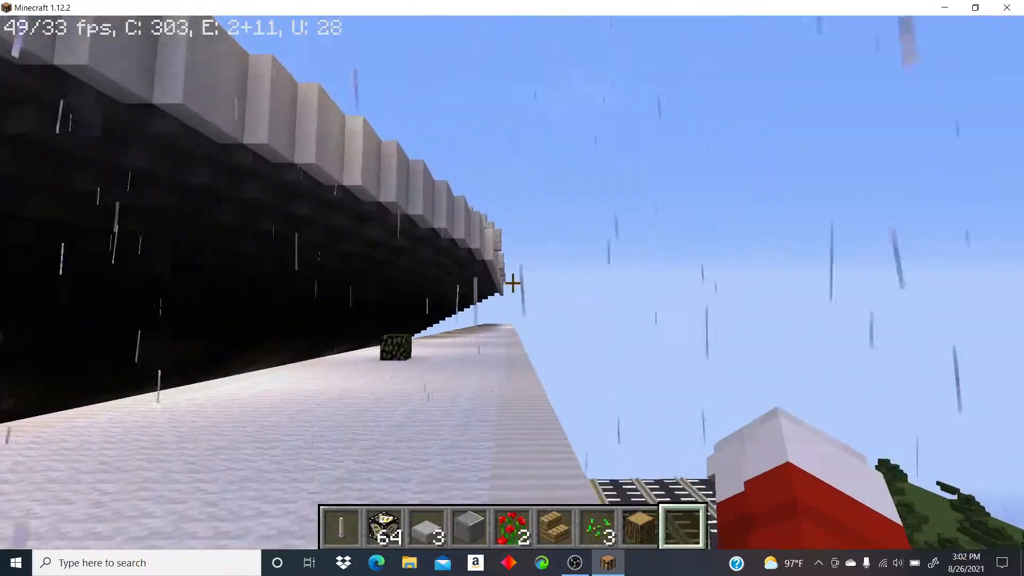
key(F5)
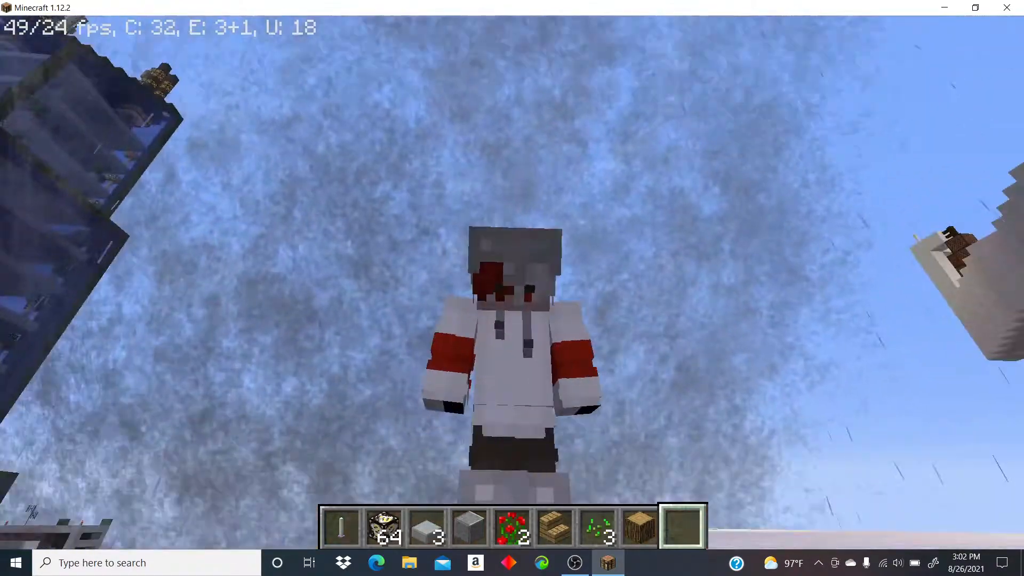